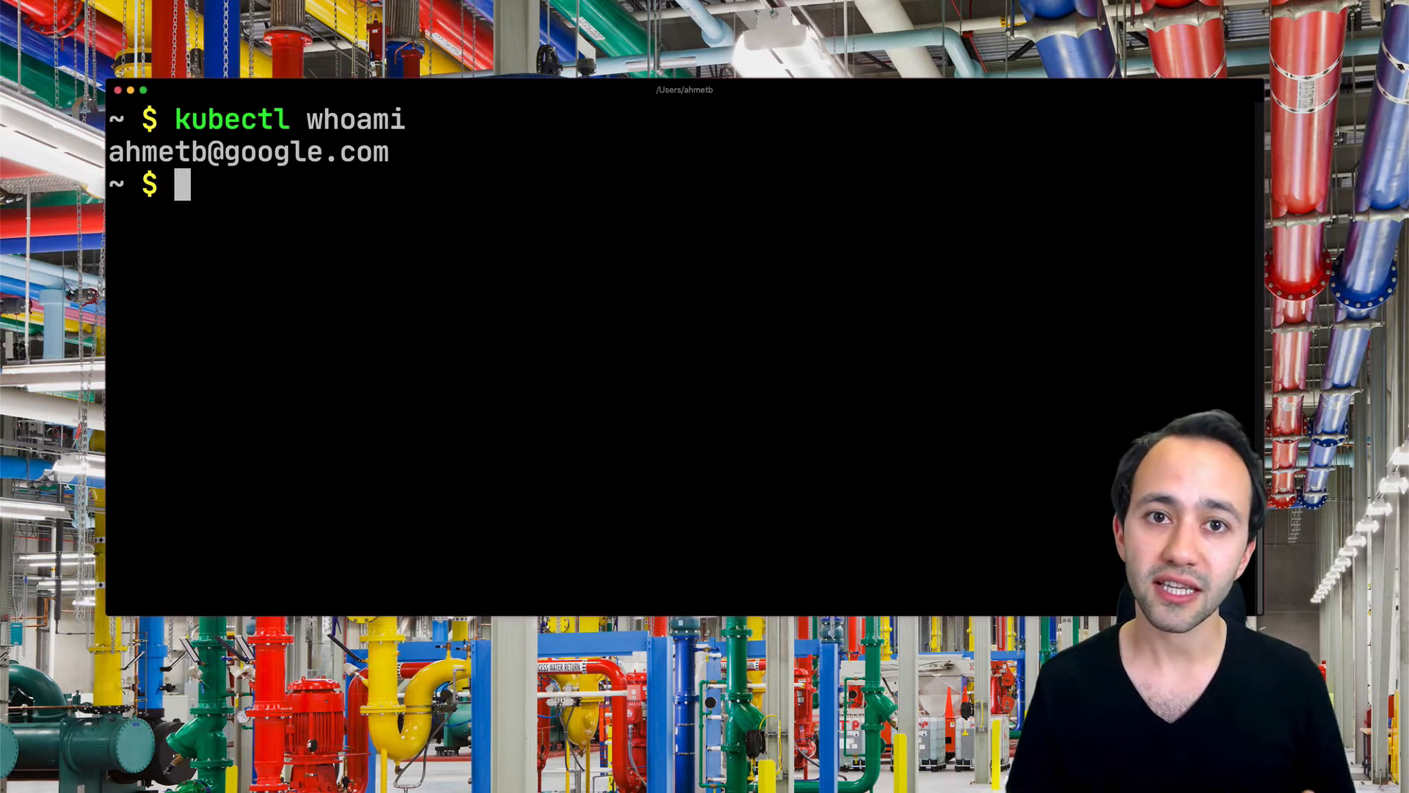
type("kubectl plugin")
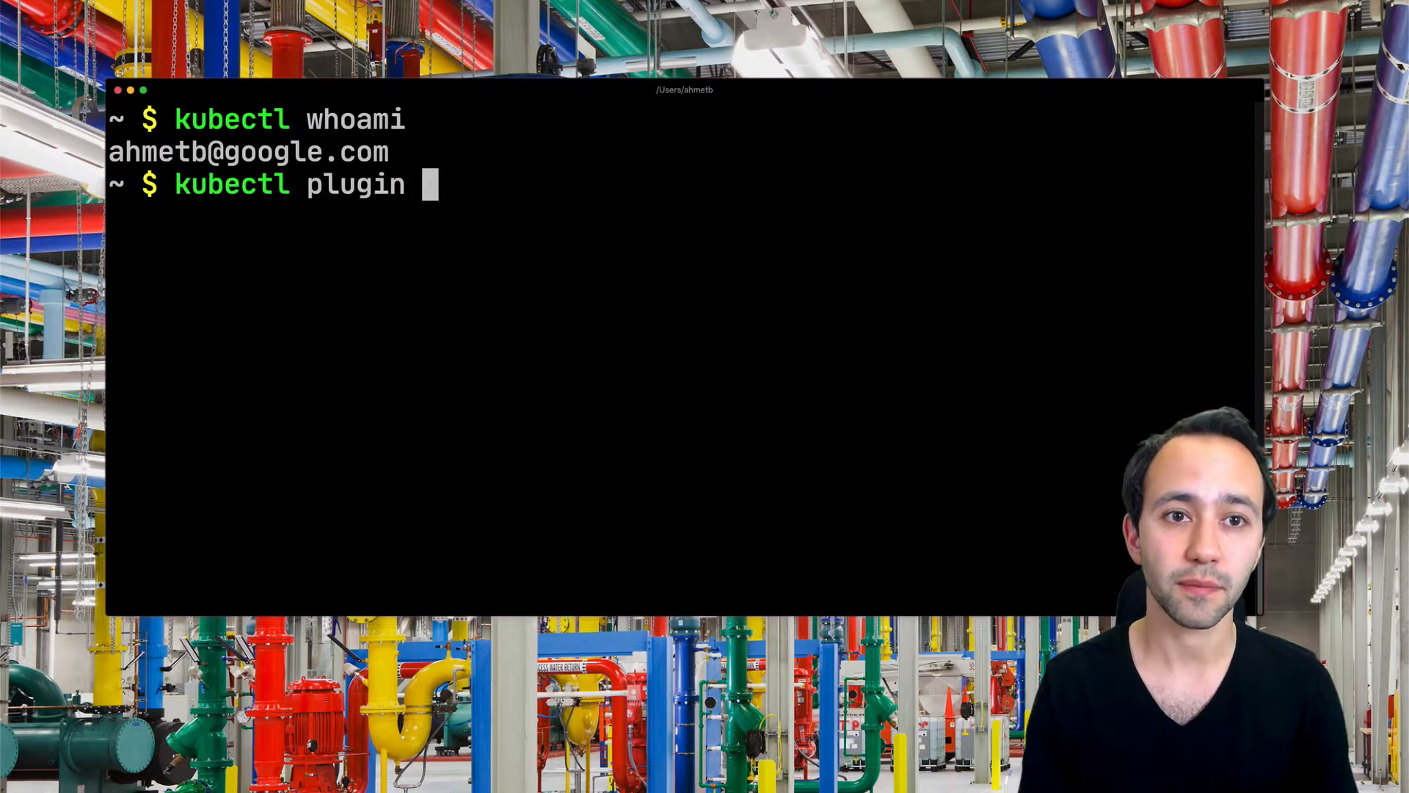
type("list")
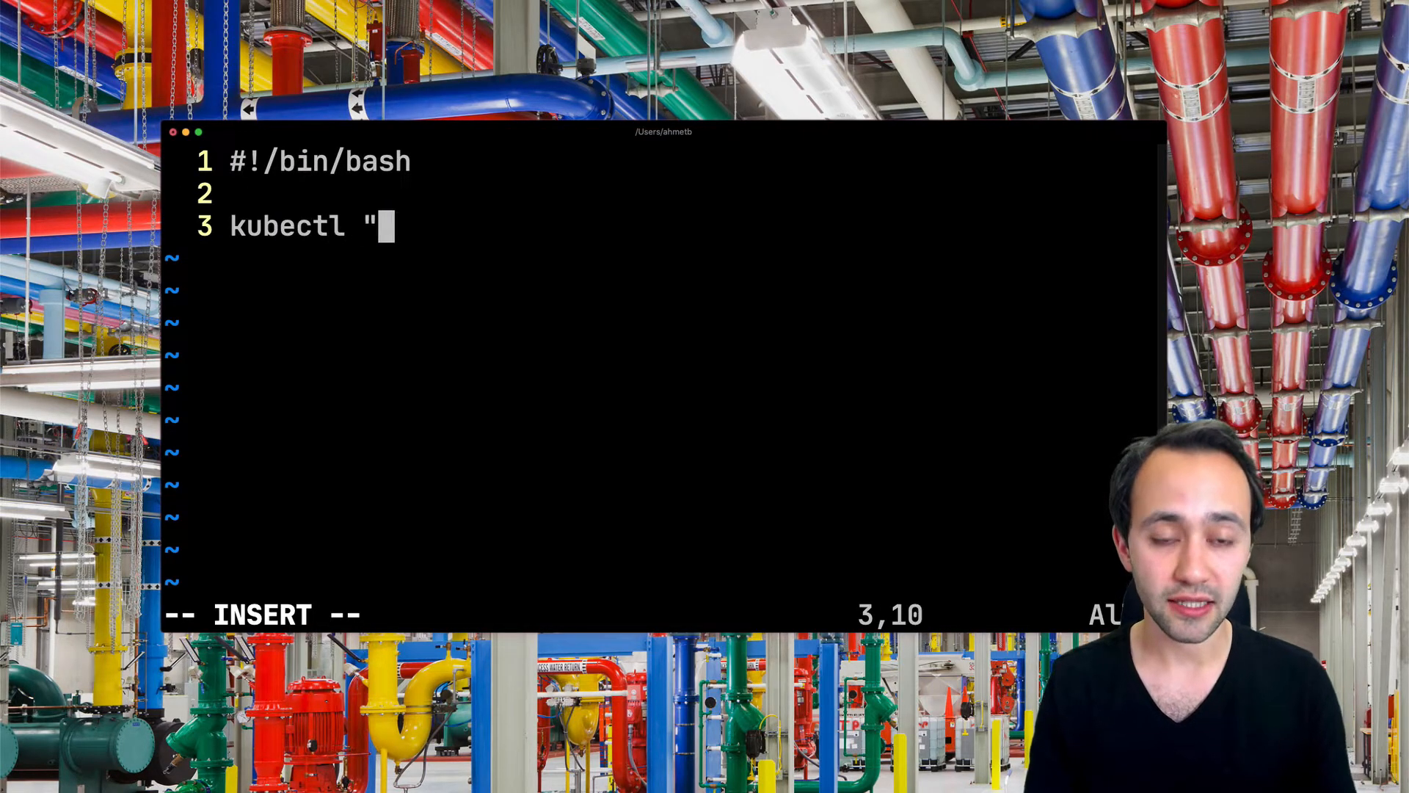
type("$@\" |")
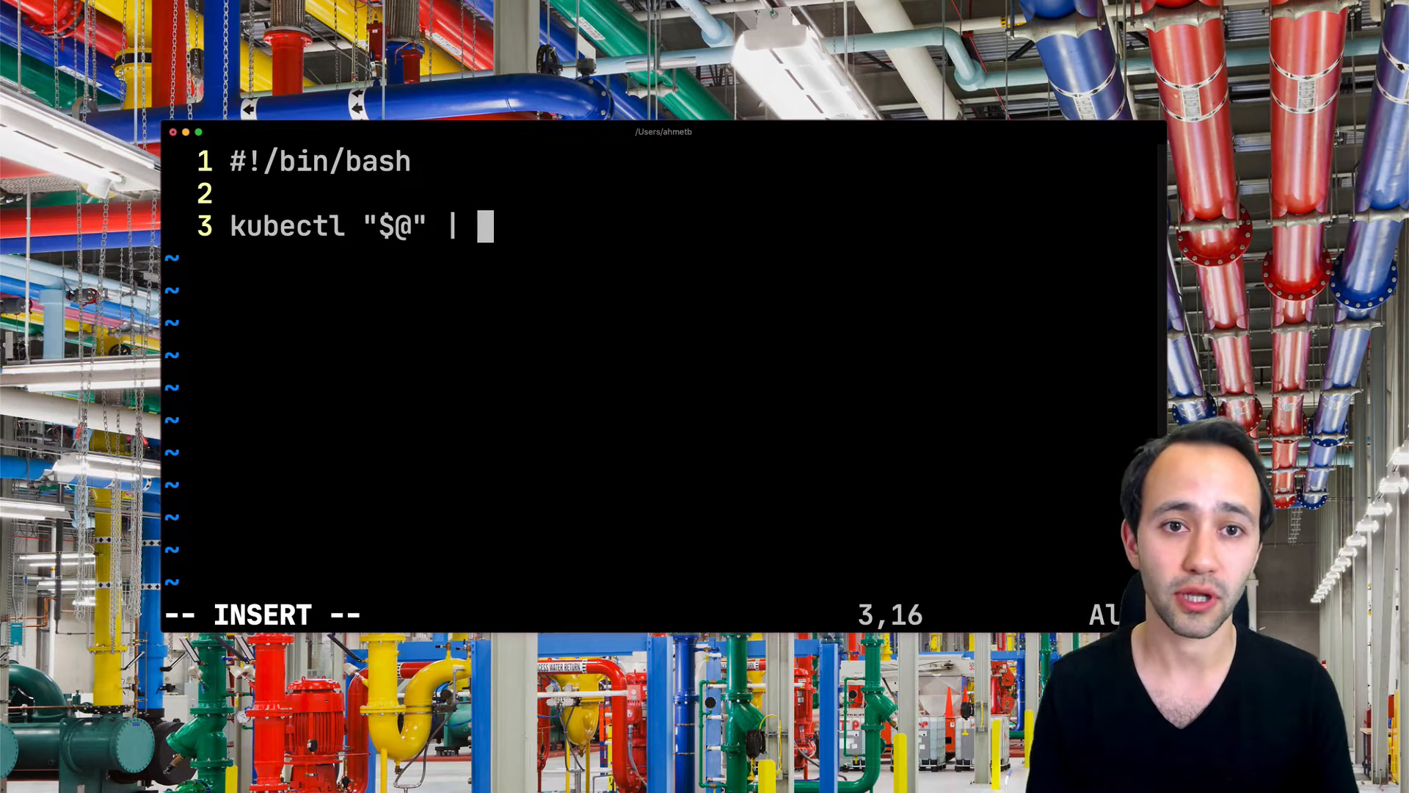
type("lolcat")
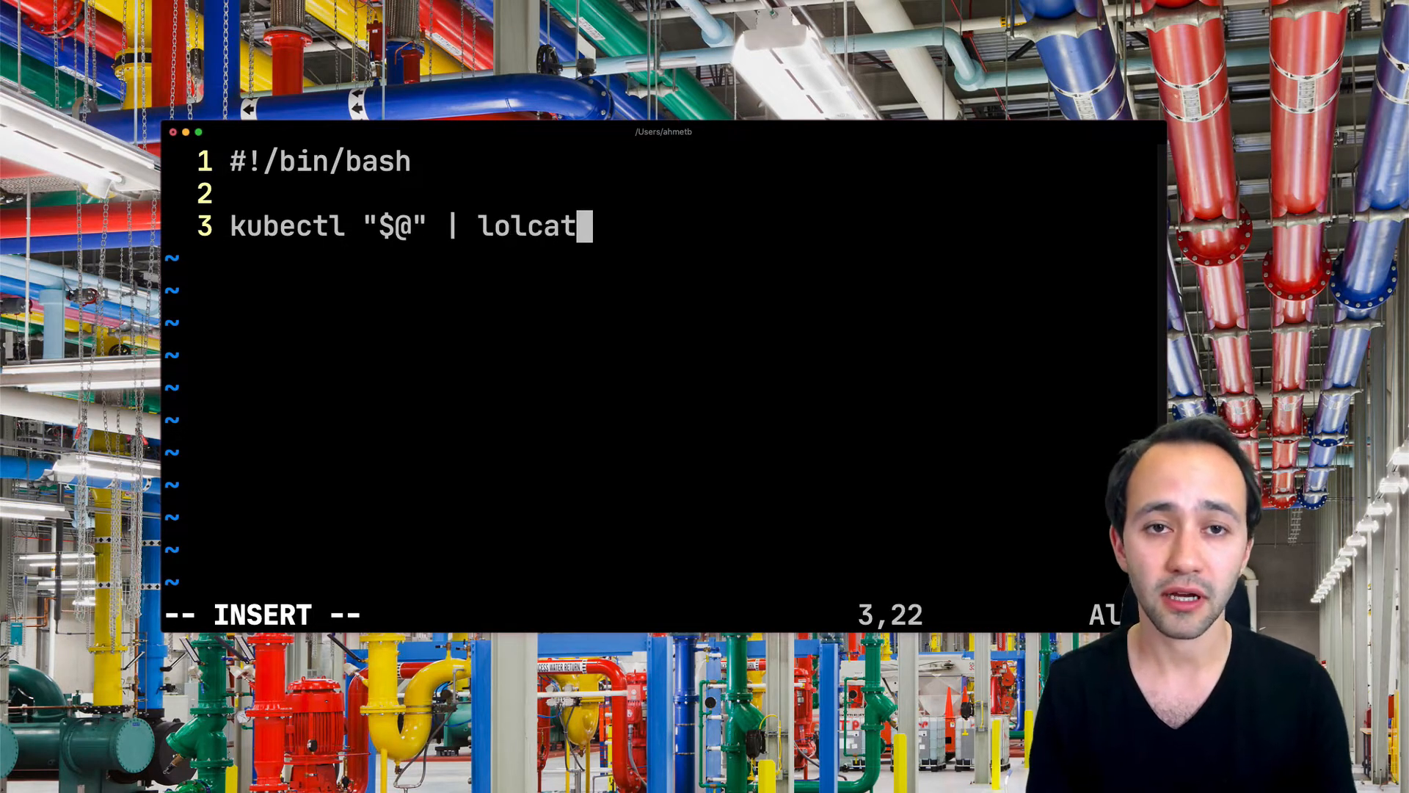